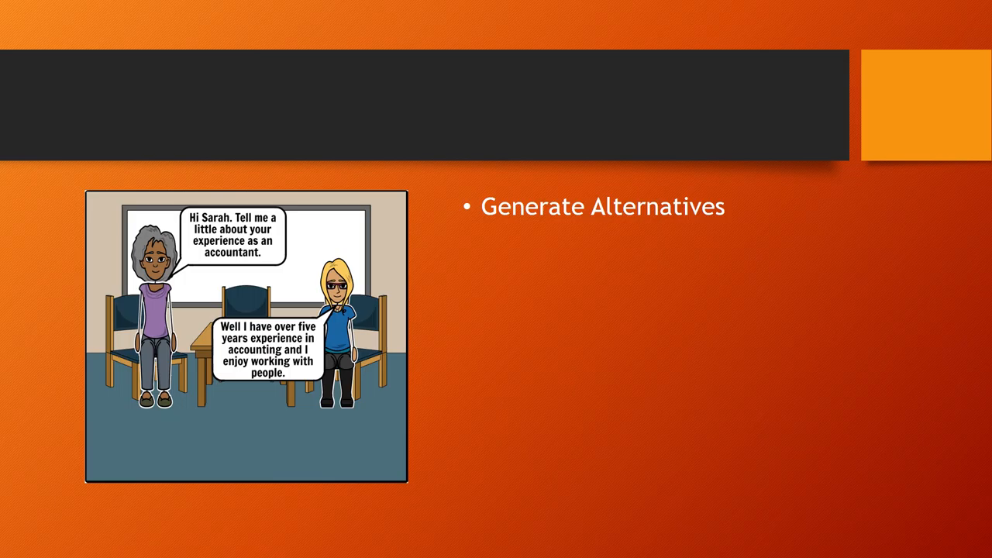
- Advance the slideshow past Still Deciding to the Implement Decision comic-strip slide
key(Right)
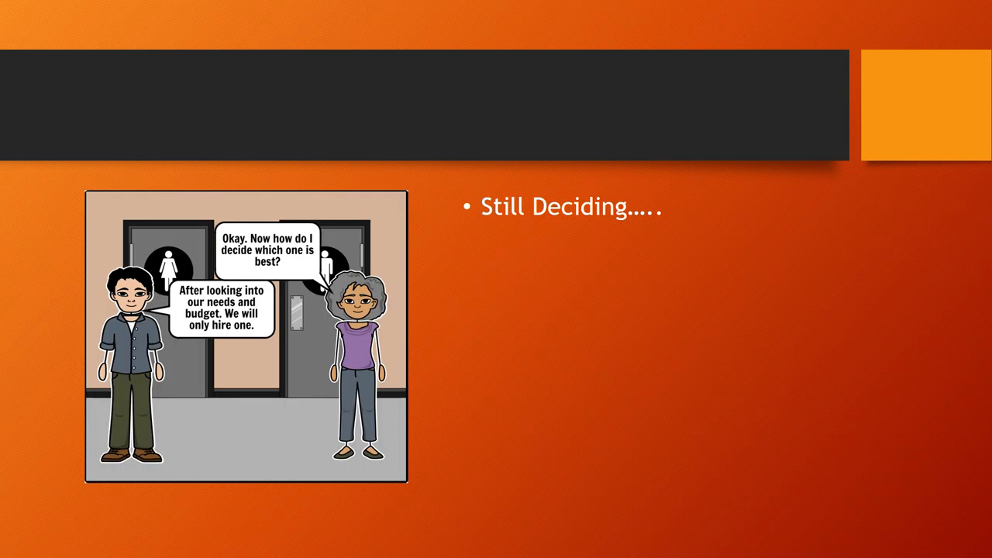
key(Right)
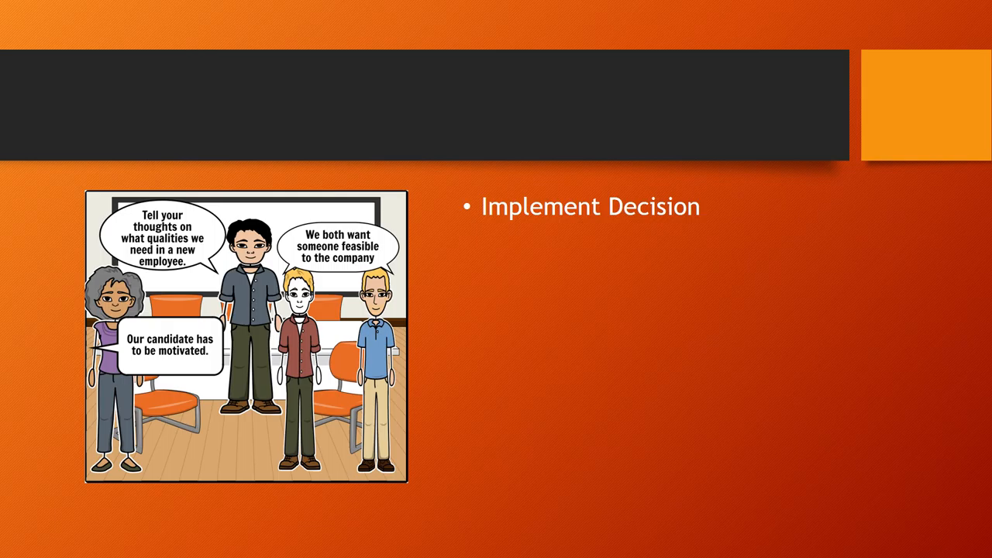